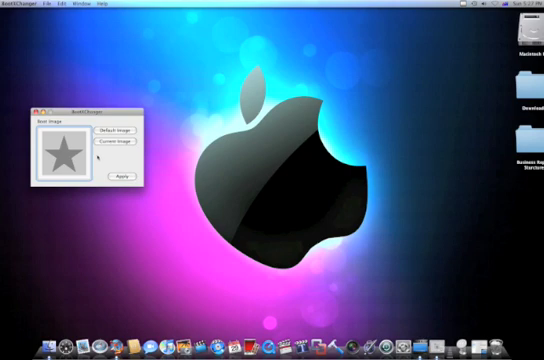
Step: Restore the default grey Apple logo as the boot image via Default Image
{"action": "left_click", "coordinate": [120, 140]}
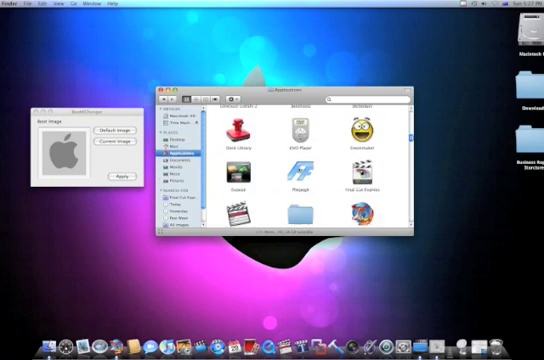
Step: Scroll through Applications in Finder down to the Custom Boot Images folder
{"action": "scroll", "scroll_direction": "down", "scroll_amount": 3}
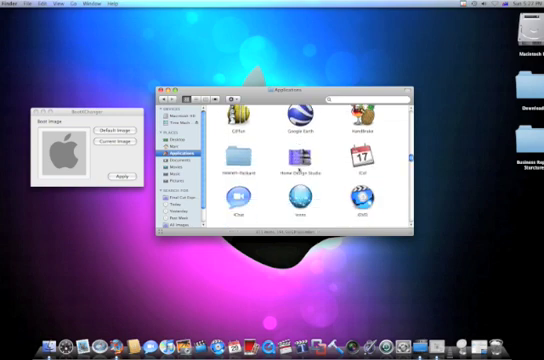
{"action": "scroll", "scroll_direction": "down", "scroll_amount": 3}
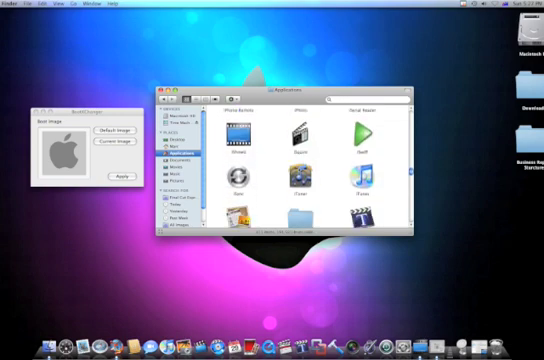
{"action": "scroll", "scroll_direction": "down", "scroll_amount": 3}
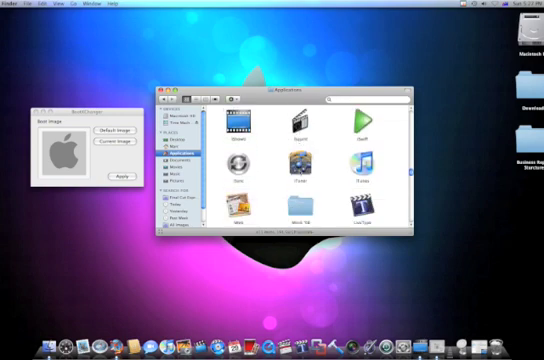
{"action": "scroll", "scroll_direction": "down", "scroll_amount": 3}
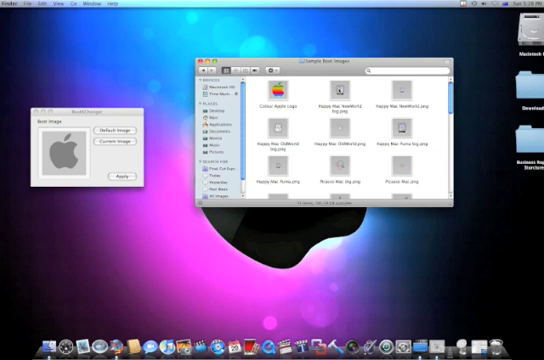
Step: Drop the rainbow Apple logo, then the bomb icon, onto the preview as the boot image
{"action": "left_click", "coordinate": [346, 96]}
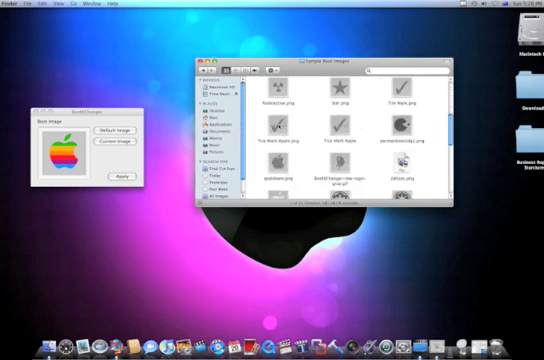
{"action": "left_click", "coordinate": [284, 130]}
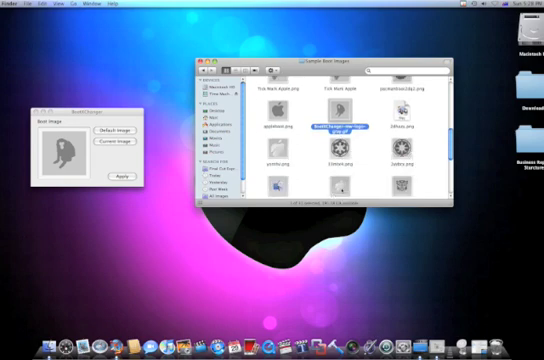
{"action": "scroll", "scroll_direction": "down", "scroll_amount": 3}
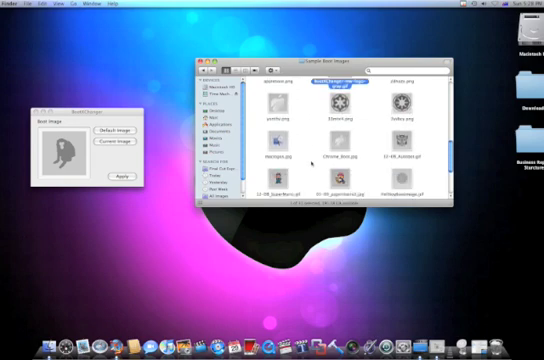